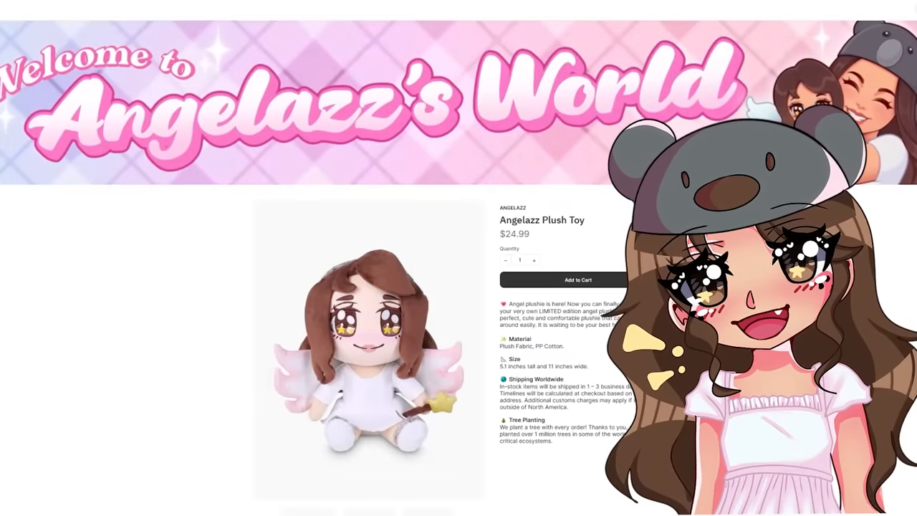
Scroll the viewport over the Brookhaven-style town map toward the trees and shops
scroll(down, 3)
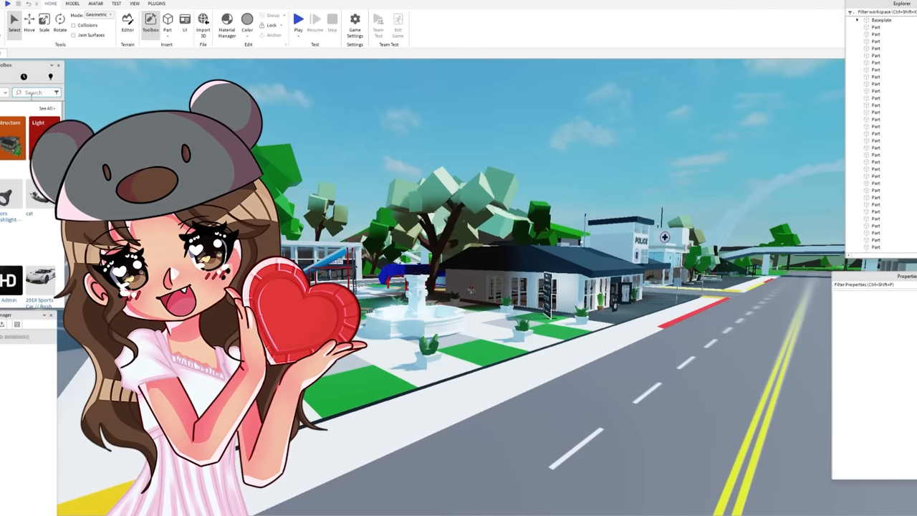
Search the Toolbox Models for 'plushie' and browse the results
text(pl)
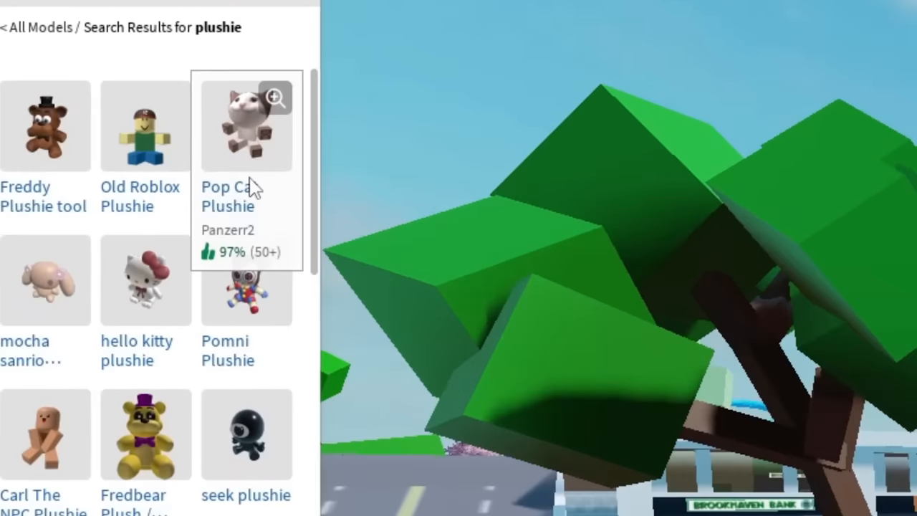
scroll(down, 3)
text(disco)
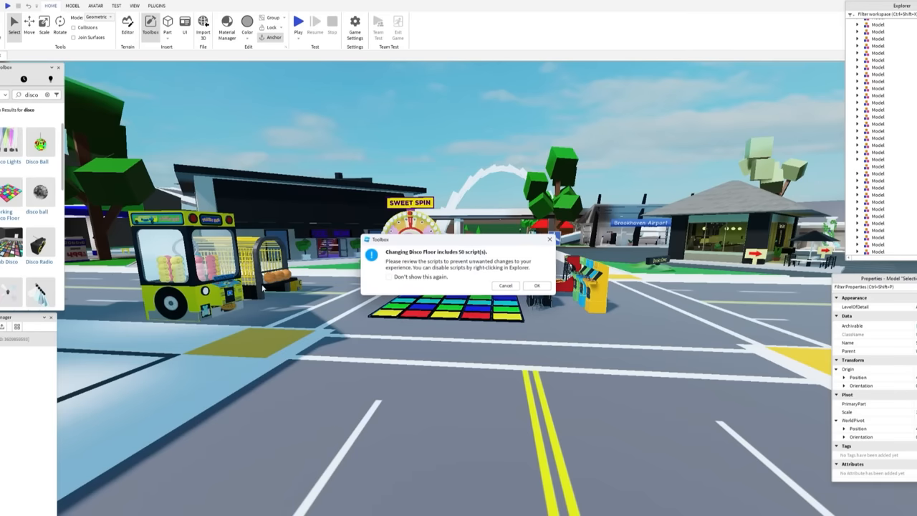
Accept the script warnings so the Disco Floor and Disco Ball are inserted
click(535, 285)
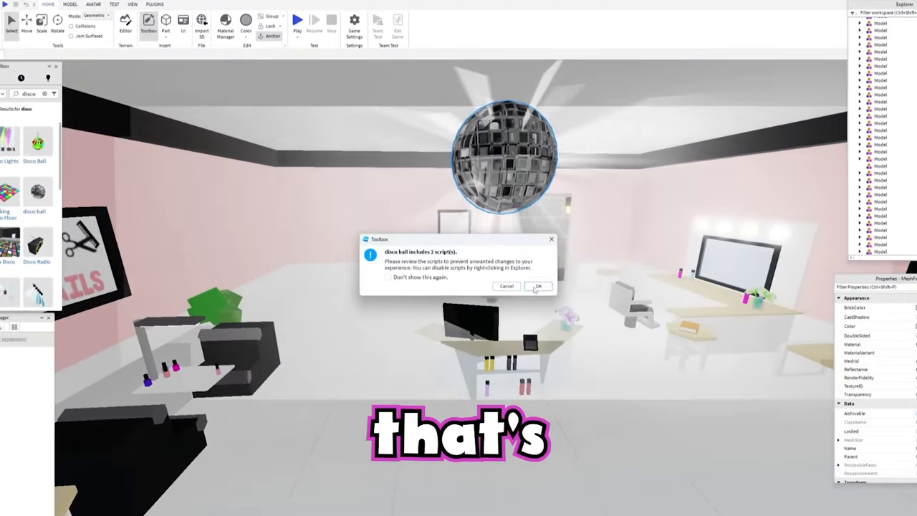
click(538, 286)
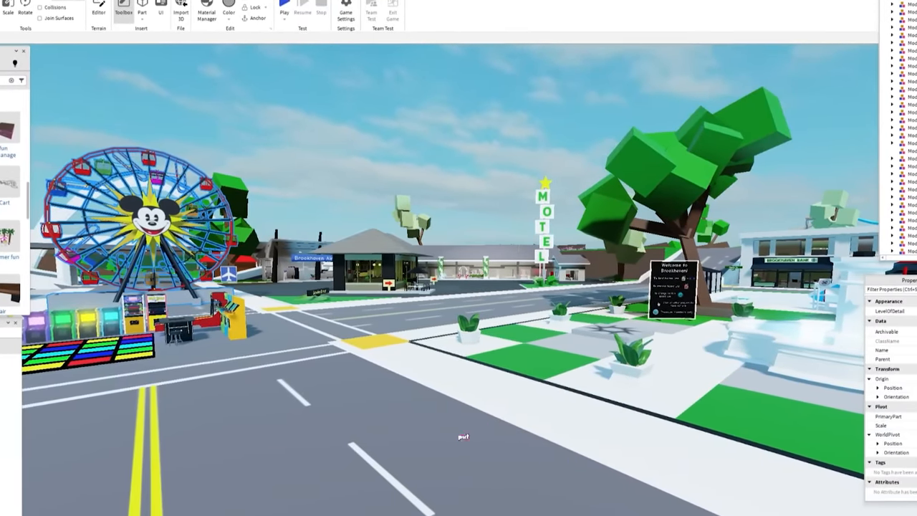
Place the pink balloon PICKUP booth on the road and move into the dark room
click(284, 9)
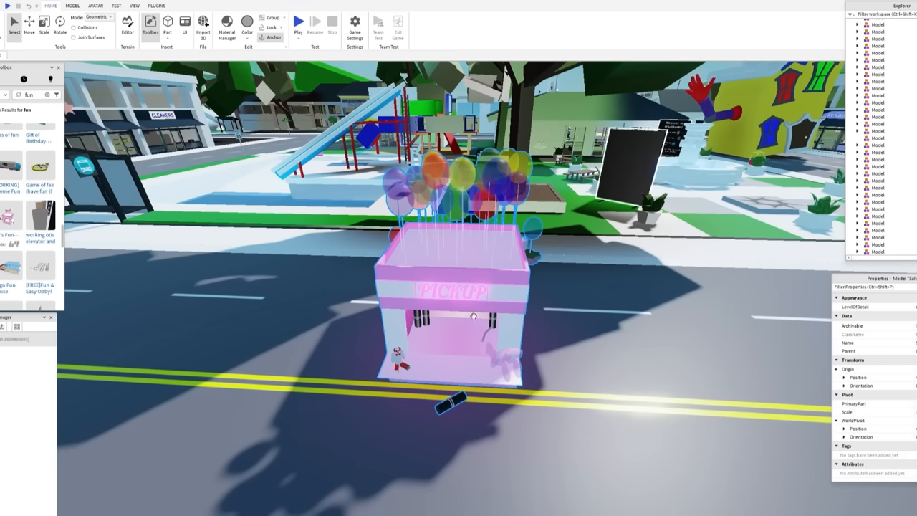
mouse_move(447, 345)
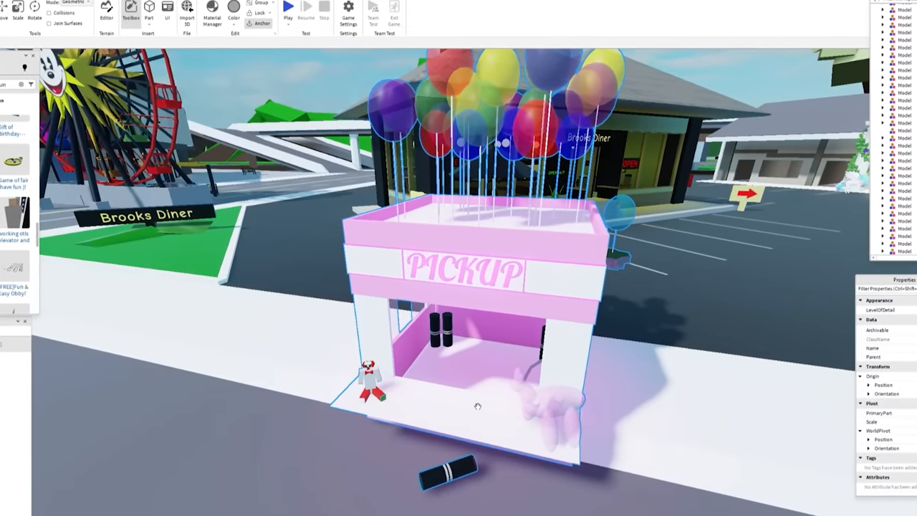
drag(479, 405, 385, 380)
text(toys)
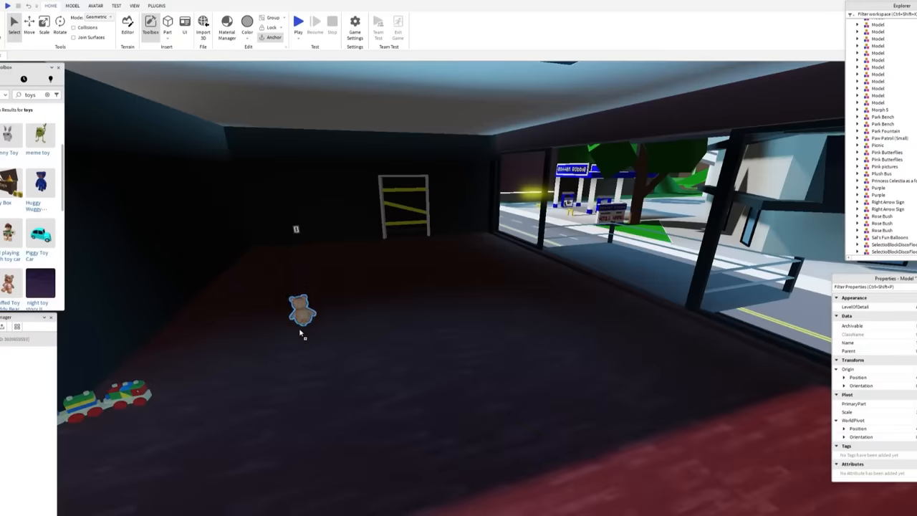
Search the Toolbox for 'ball pt' and furnish the dark storefront with a ball-pit bed
drag(301, 312, 473, 228)
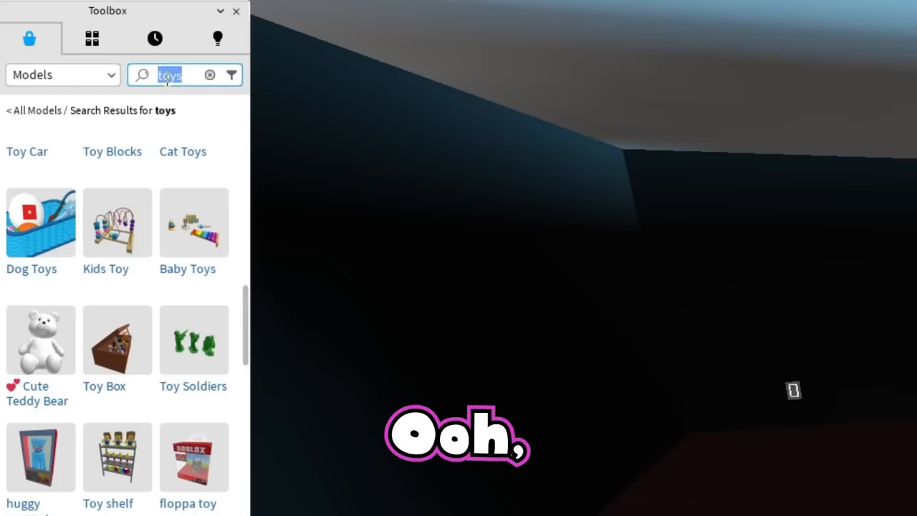
text(ball pt)
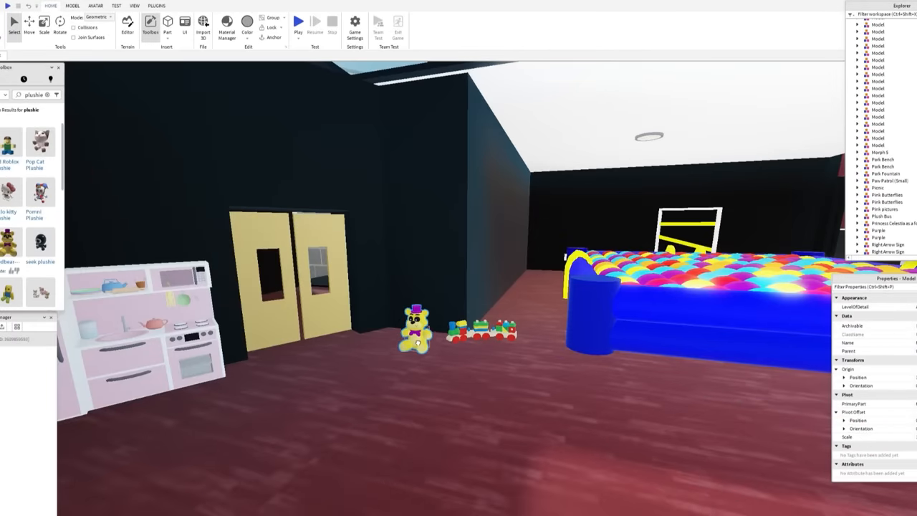
click(298, 21)
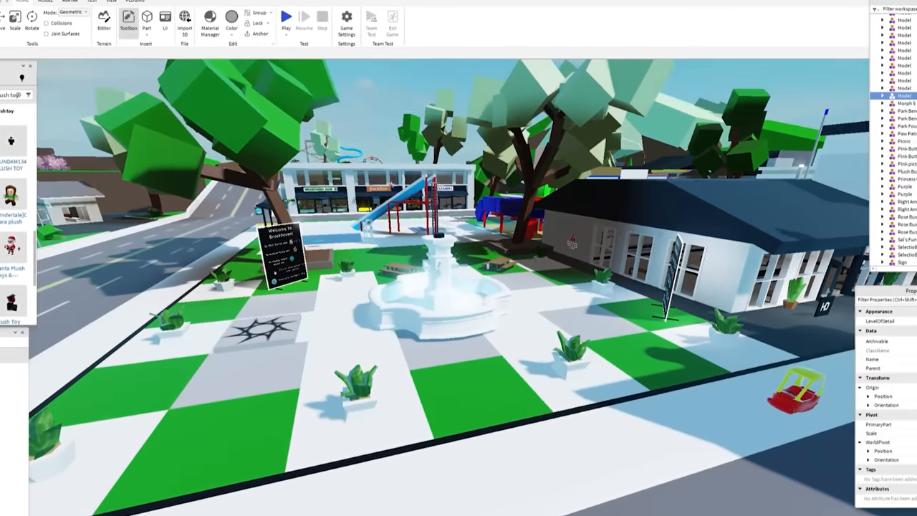
click(286, 17)
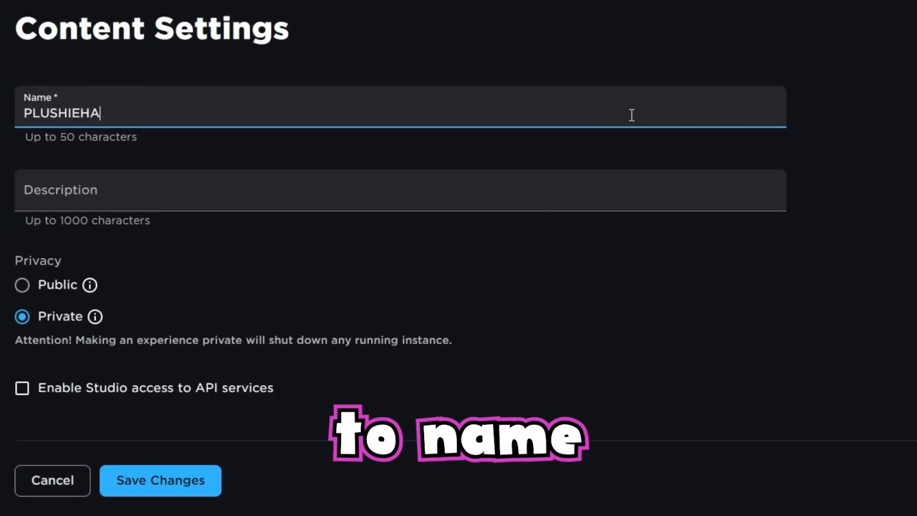
Finish the game name as PLUSHIEHAVEN and save the changes
text(VEN)
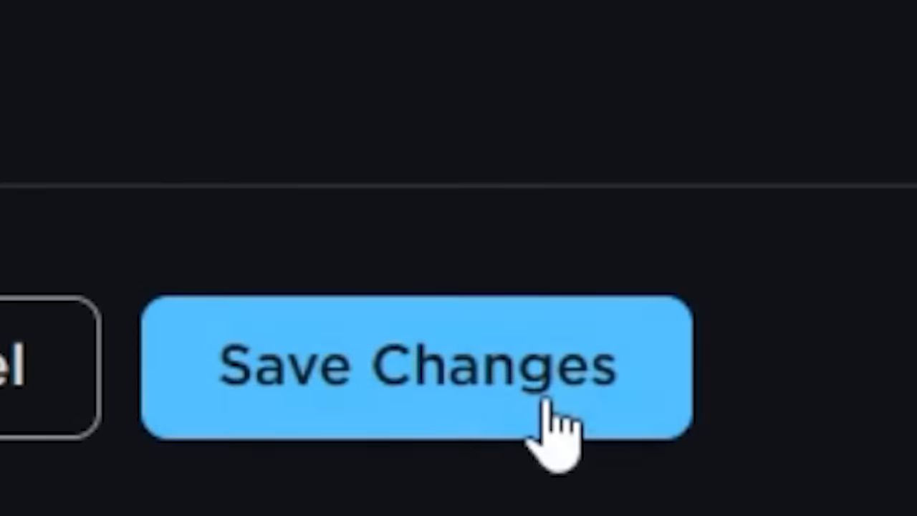
click(415, 365)
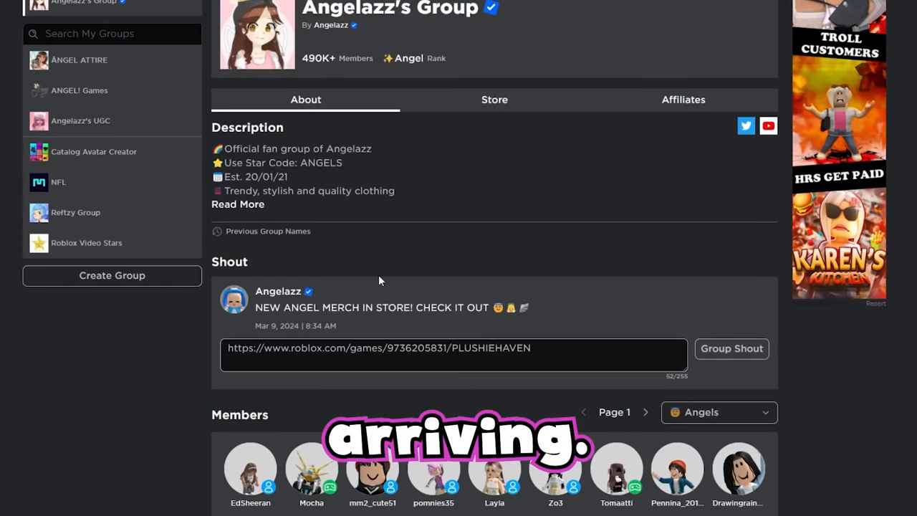
Post the group shout with the game link and buy the Mini Plushie 2D bundle
click(730, 348)
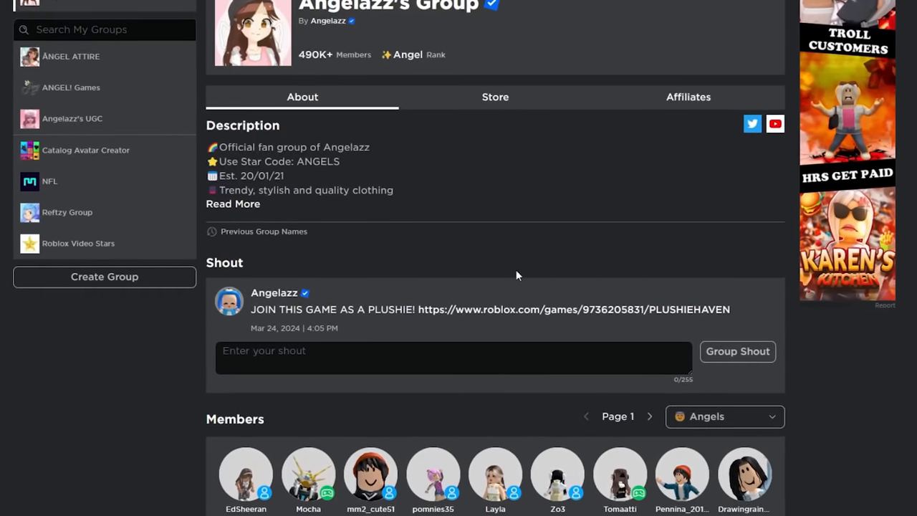
click(562, 82)
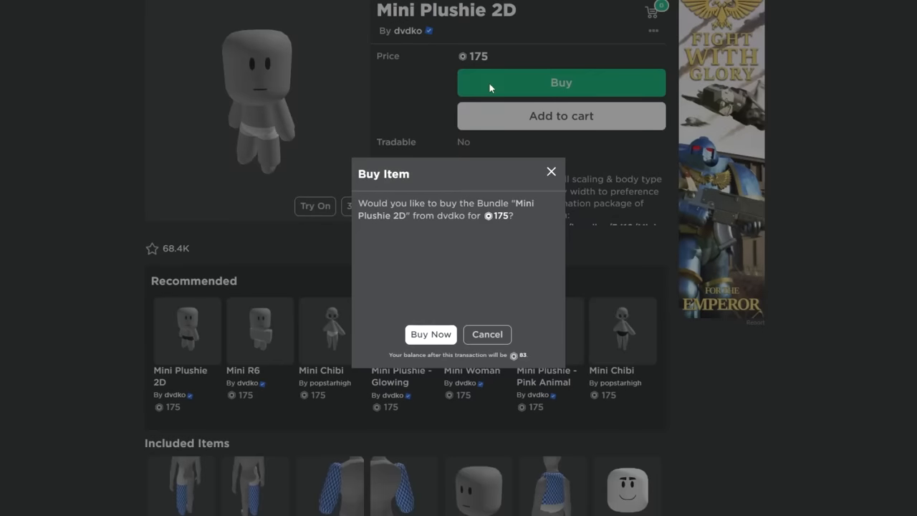
click(430, 334)
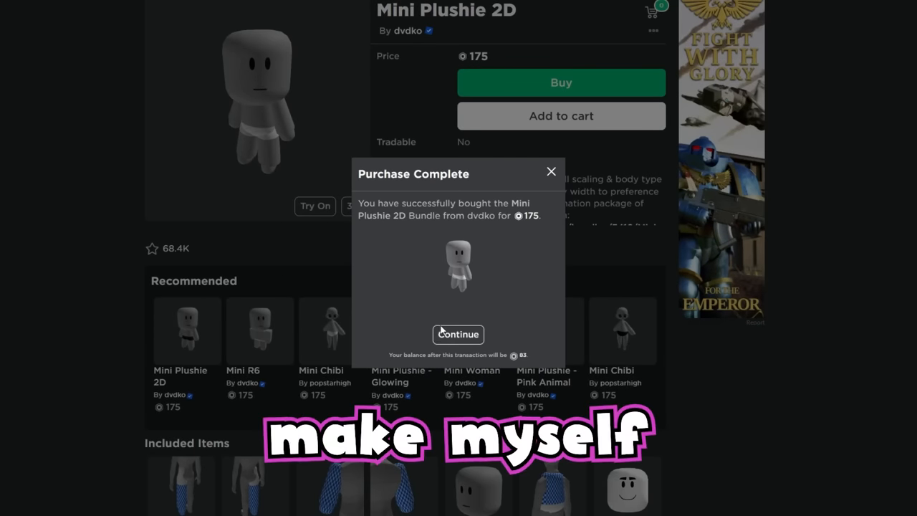
click(458, 334)
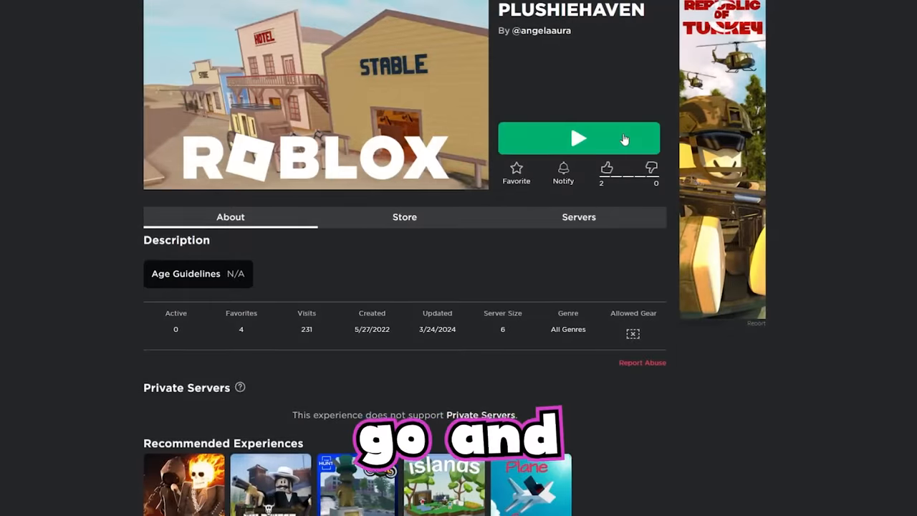
Launch the PLUSHIEHAVEN game from its page
click(579, 138)
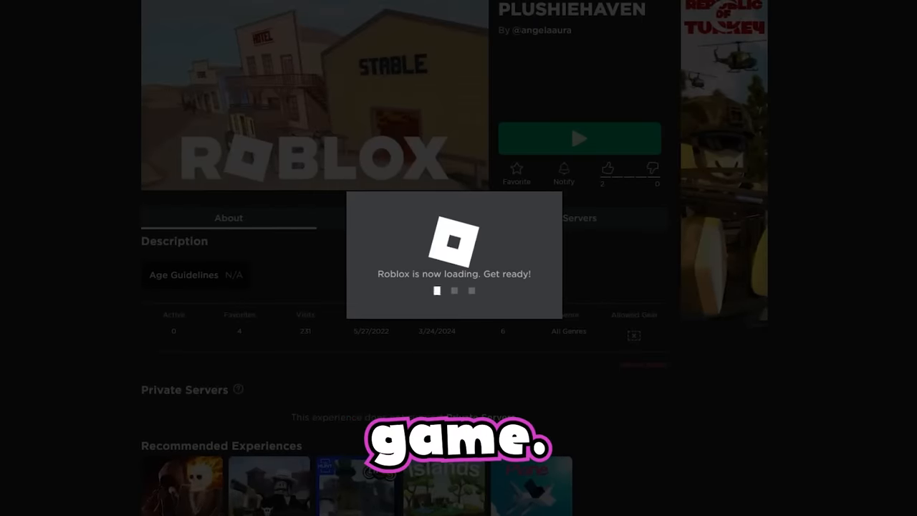
click(579, 137)
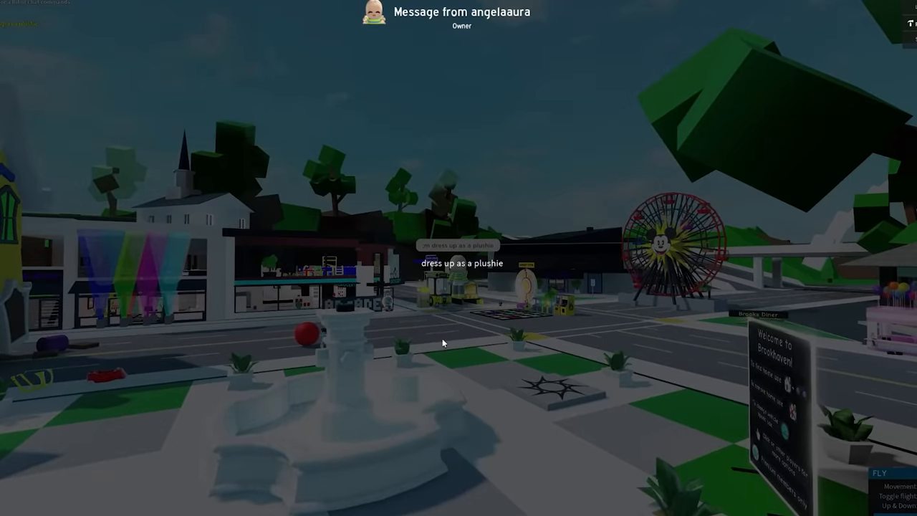